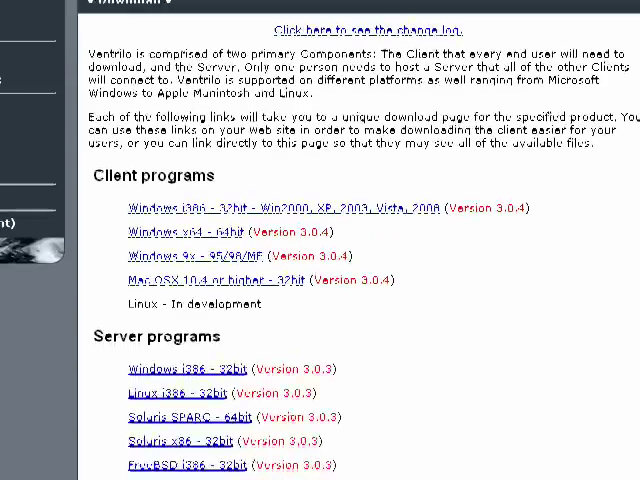
Download the Ventrilo Linux i386 32-bit server, agreeing to the license and saving the file
{"action": "scroll", "scroll_direction": "down", "scroll_amount": 3}
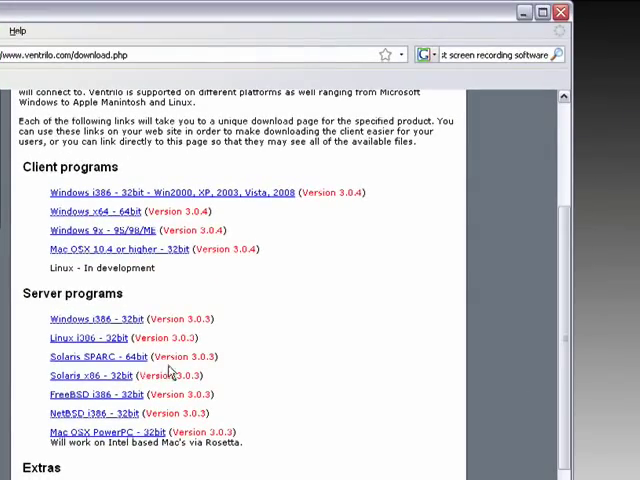
{"action": "mouse_move", "coordinate": [84, 336]}
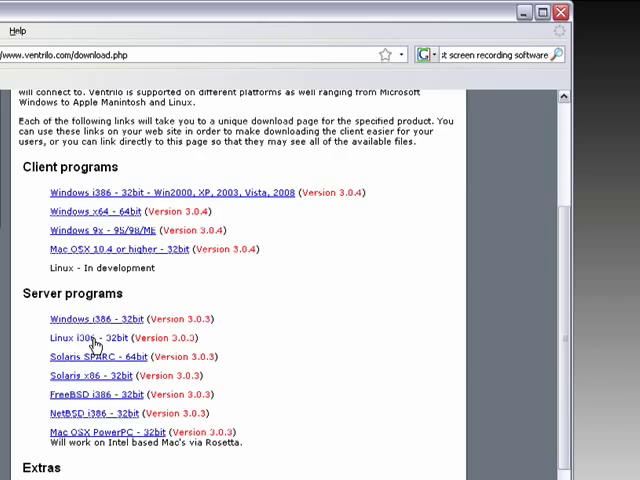
{"action": "left_click", "coordinate": [88, 338]}
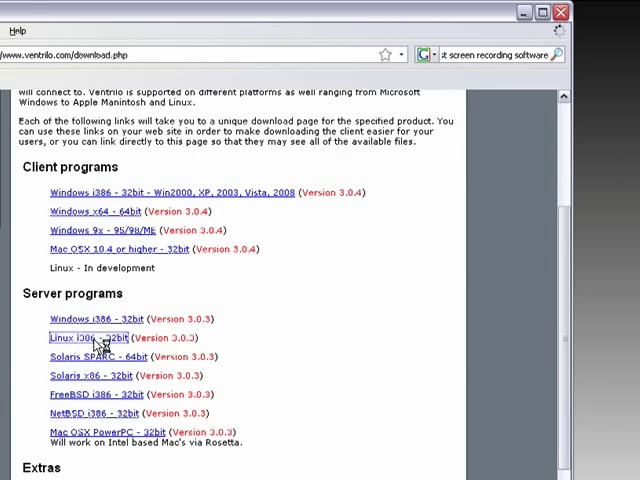
{"action": "left_click", "coordinate": [84, 336]}
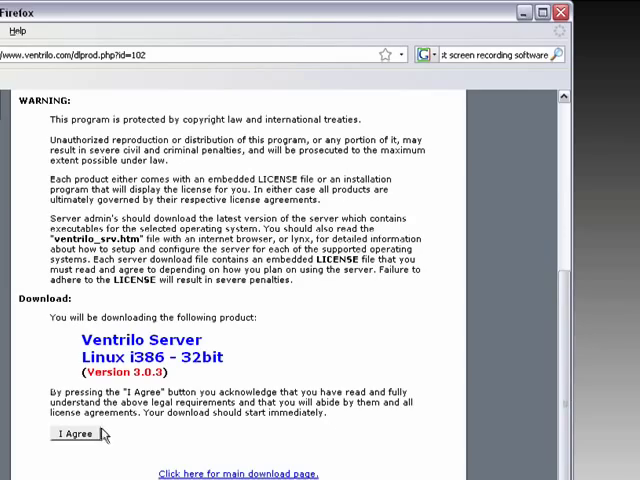
{"action": "left_click", "coordinate": [72, 432]}
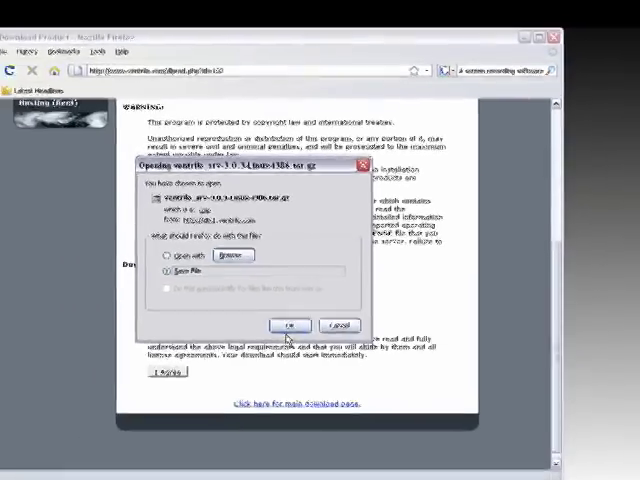
{"action": "left_click", "coordinate": [288, 324]}
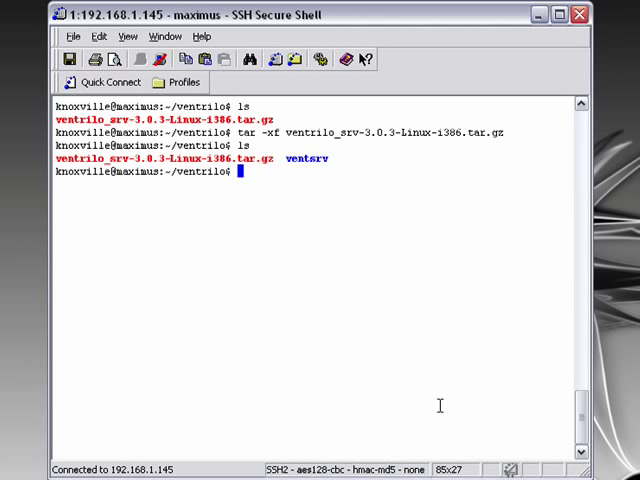
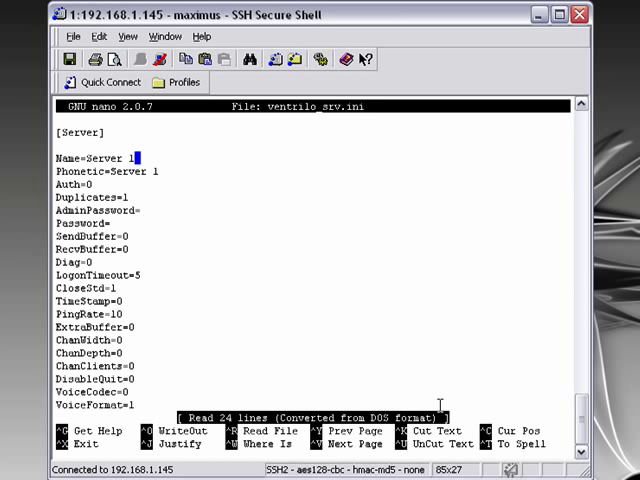
Enter the ventsrv folder, list its files, and begin opening ventrilo_srv.ini in nano
{"action": "key", "text": "BackSpace"}
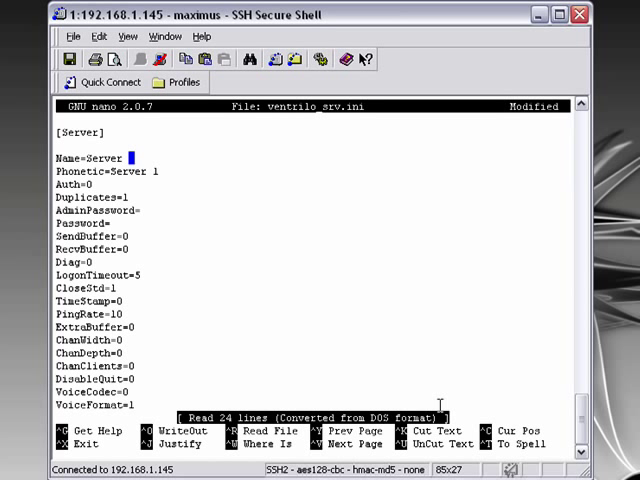
{"action": "key", "text": "BackSpace"}
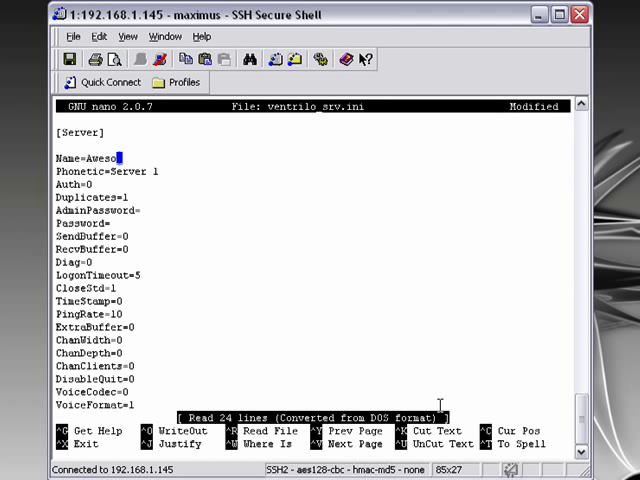
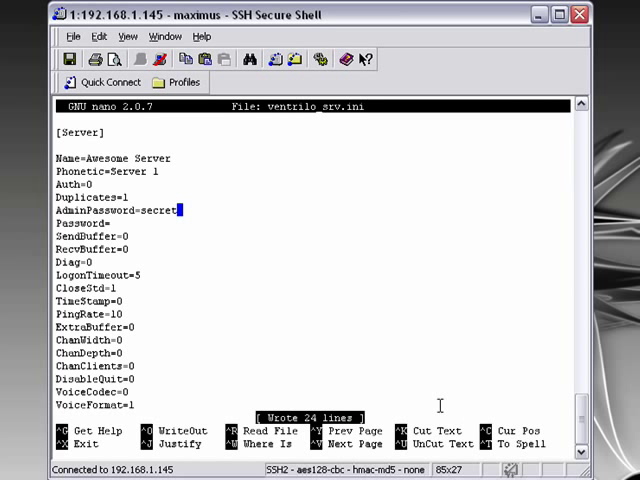
{"action": "key", "text": "ctrl+x"}
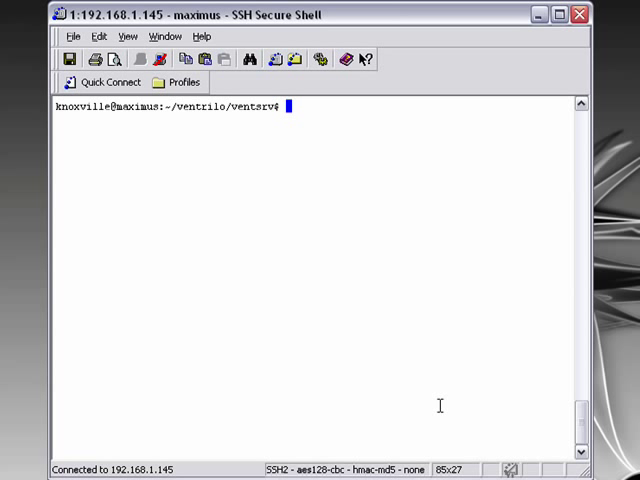
Launch the server with ./ventrilo_srv so the client can connect to Awesome Server
{"action": "type", "text": "./v"}
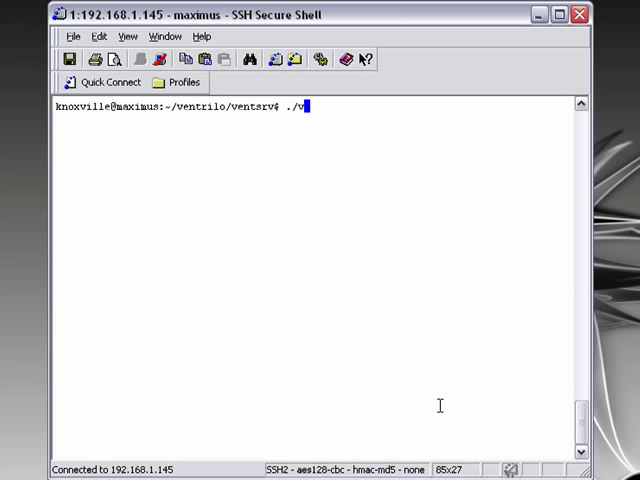
{"action": "type", "text": "entrilo_srv"}
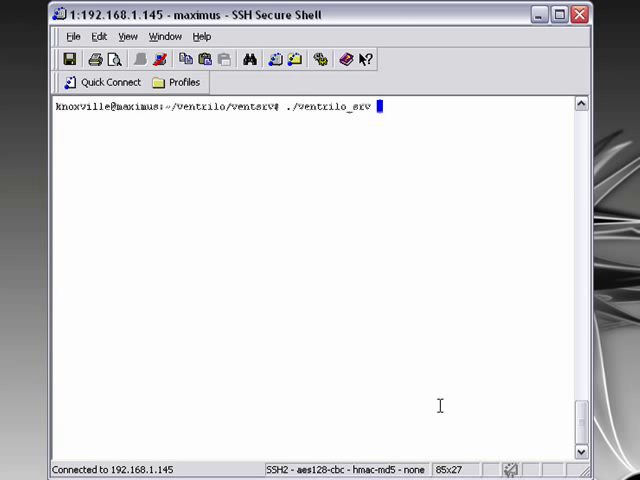
{"action": "key", "text": "Return"}
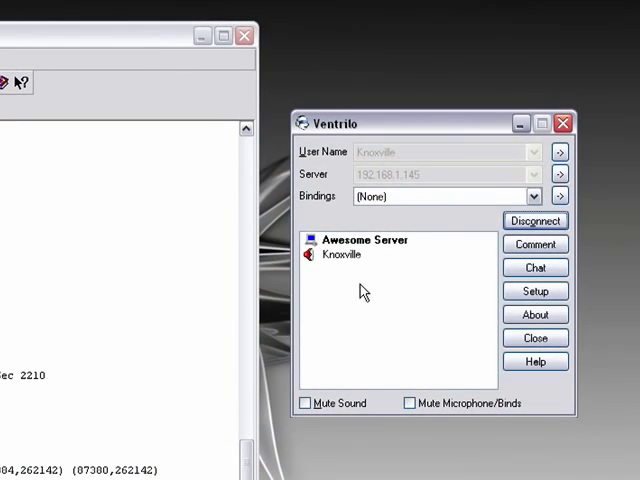
{"action": "mouse_move", "coordinate": [248, 84]}
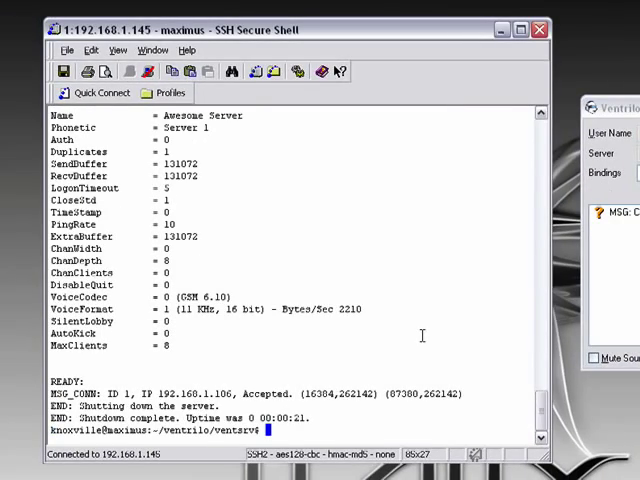
Relaunch ./ventrilo_srv, confirm the client connects, and clear the terminal
{"action": "type", "text": "./ventrilo_srv"}
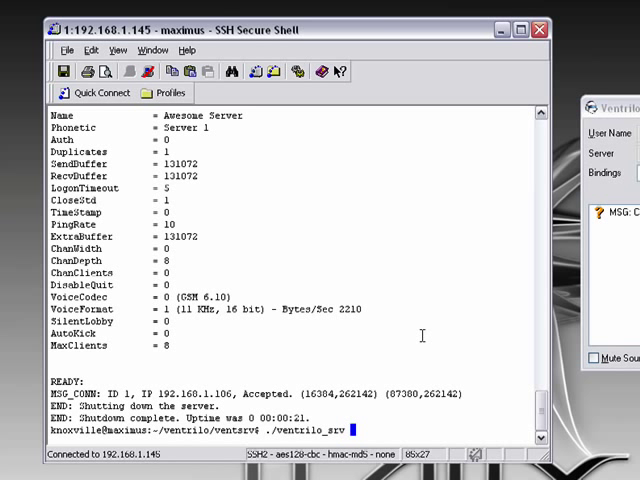
{"action": "type", "text": "4"}
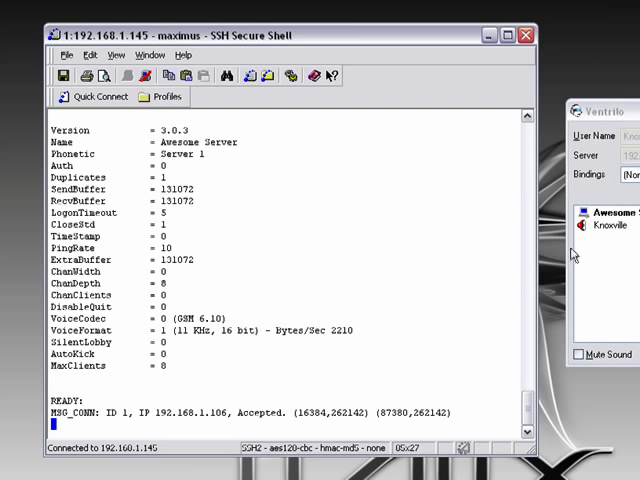
{"action": "mouse_move", "coordinate": [324, 364]}
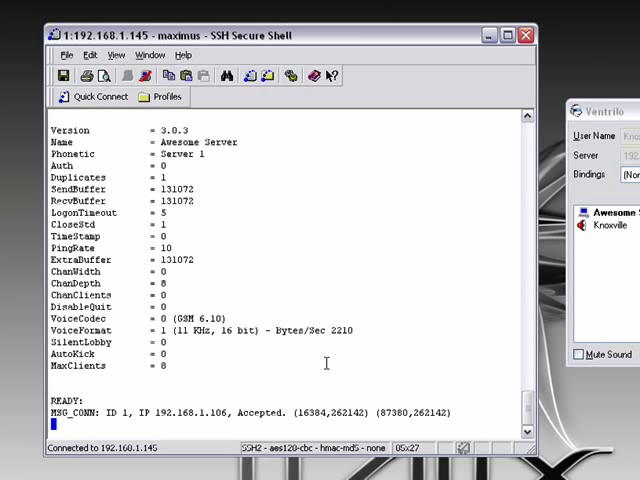
{"action": "type", "text": "clear"}
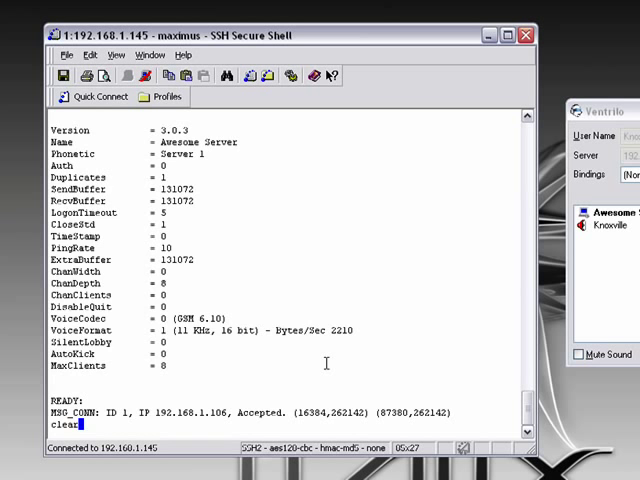
Run netstat -a | more and page through to see port 3784 listening
{"action": "type", "text": "netstat"}
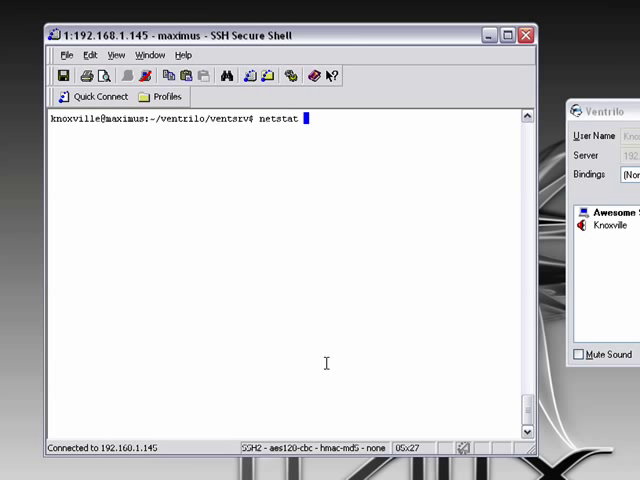
{"action": "type", "text": "-a | mo"}
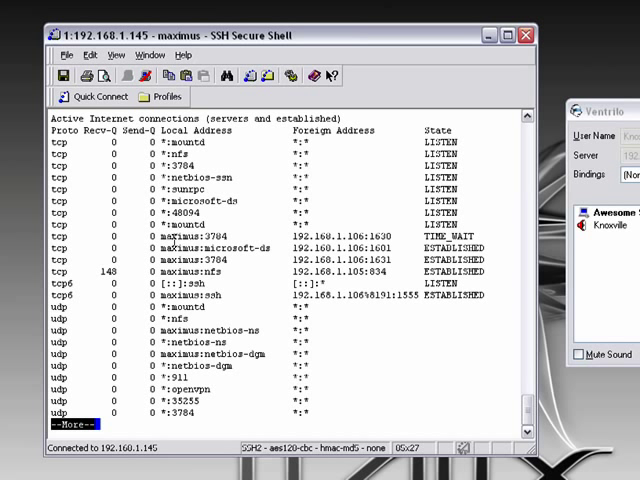
{"action": "double_click", "coordinate": [170, 164]}
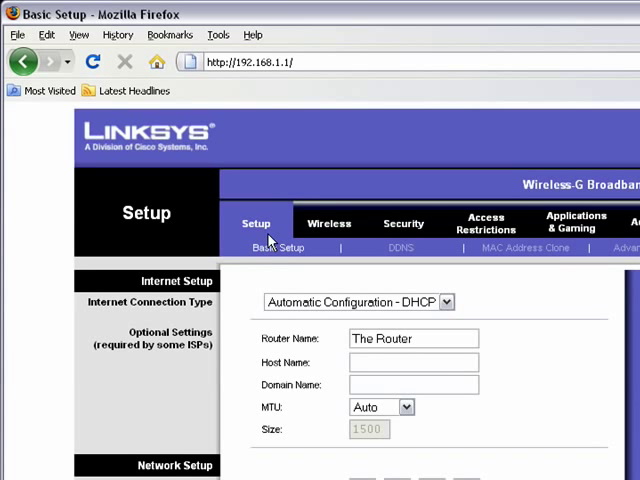
Show the Port Range Forward table with the vent rule for port 3784 to 192.168.1.145 enabled
{"action": "left_click", "coordinate": [576, 222]}
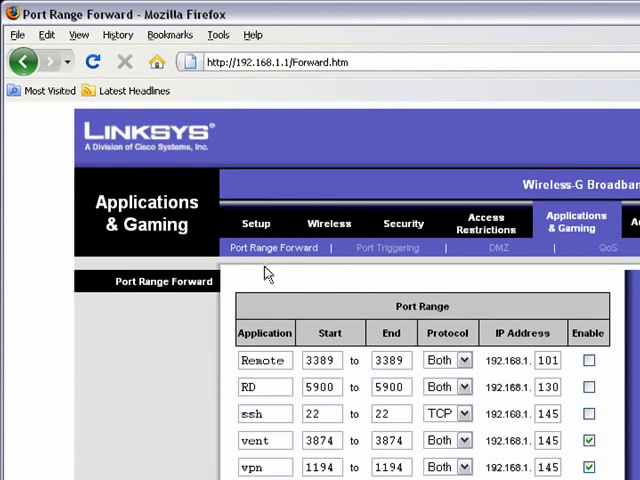
{"action": "mouse_move", "coordinate": [272, 272]}
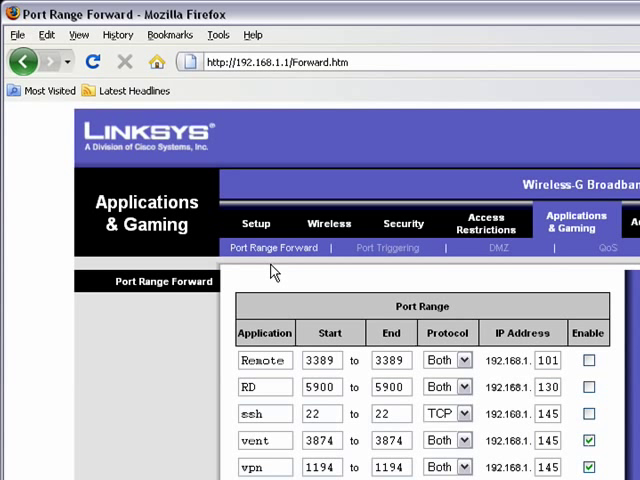
{"action": "left_click", "coordinate": [264, 440]}
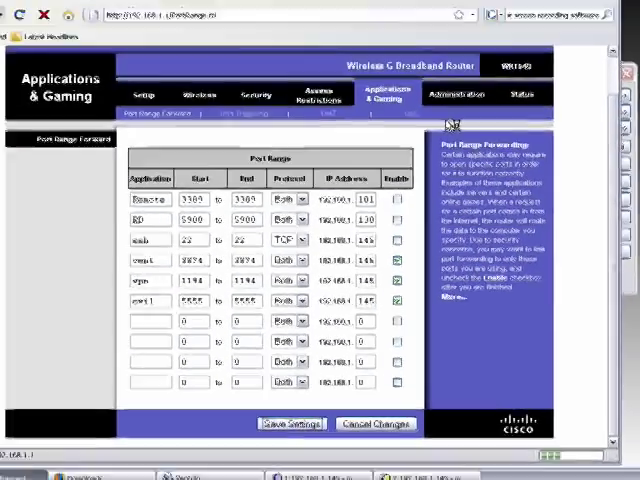
{"action": "left_click", "coordinate": [290, 424]}
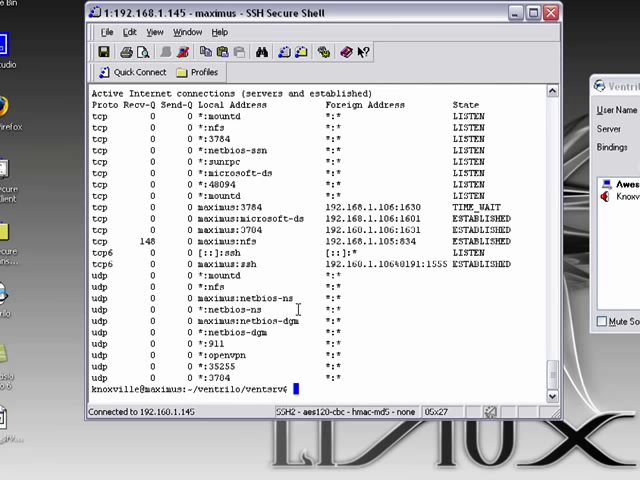
Edit /etc/services with sudo nano, appending 'vent 3784/tcp' and 'vent 3784/udp'
{"action": "type", "text": "sudo nano /"}
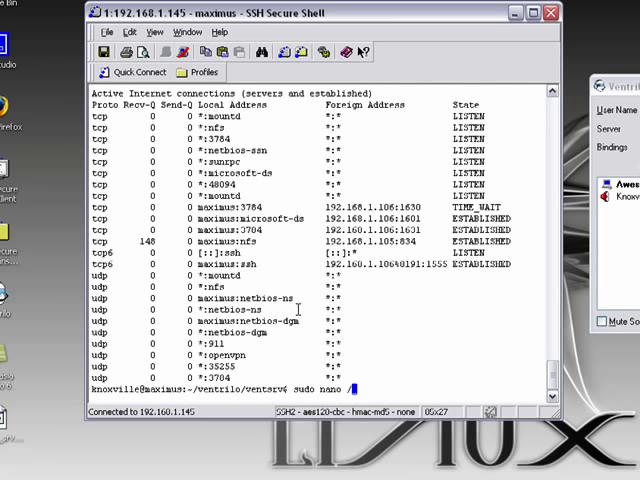
{"action": "type", "text": "/etc/services"}
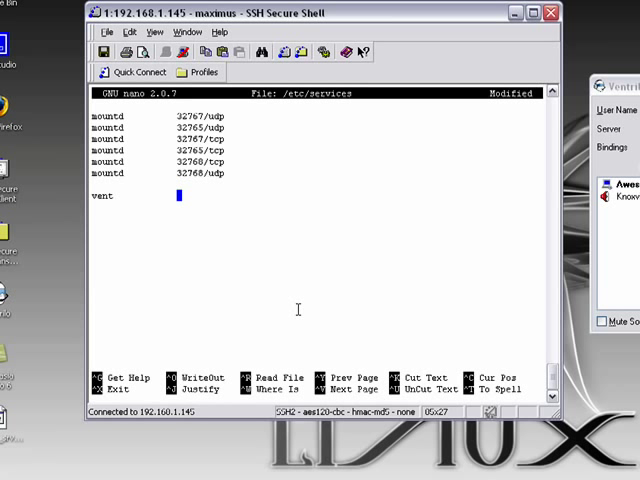
{"action": "type", "text": "3784/tcp"}
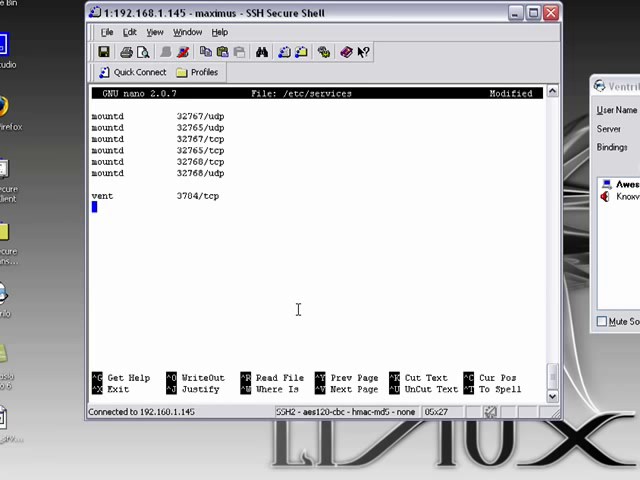
{"action": "type", "text": "vent"}
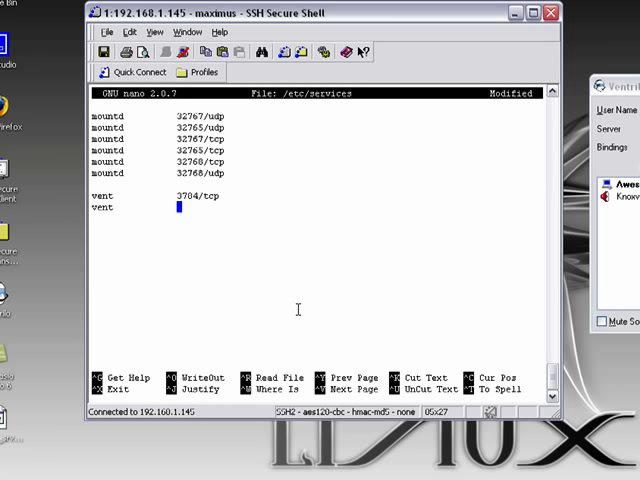
{"action": "type", "text": "3784"}
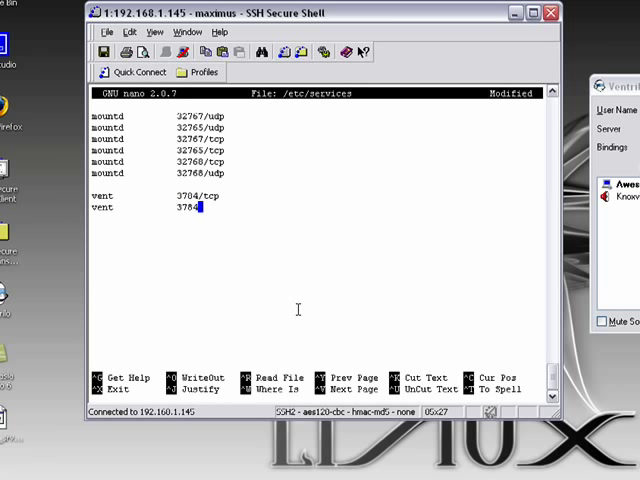
{"action": "type", "text": "/udp"}
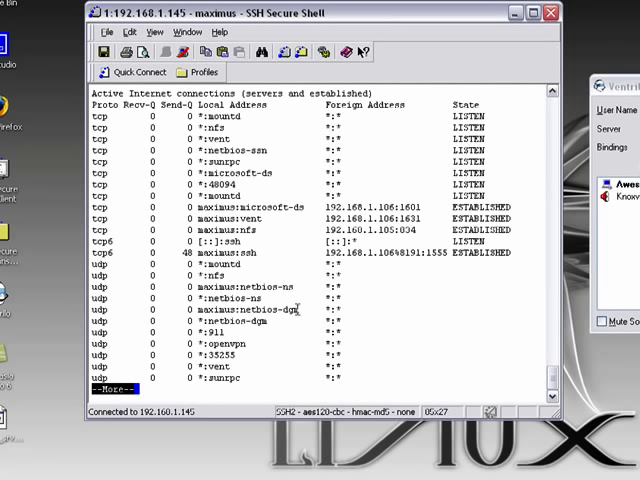
{"action": "mouse_move", "coordinate": [188, 172]}
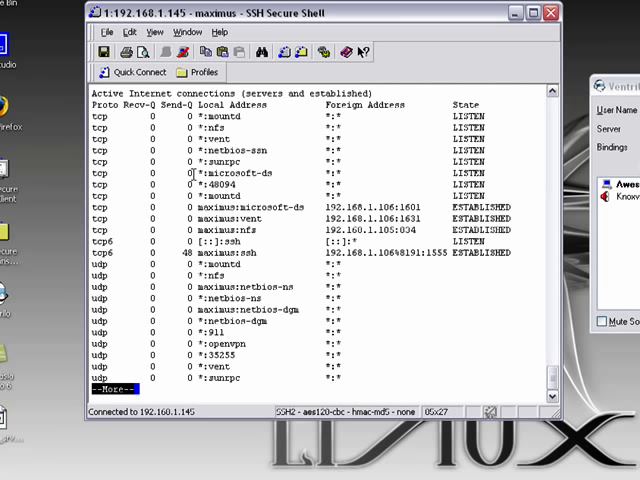
{"action": "mouse_move", "coordinate": [192, 176]}
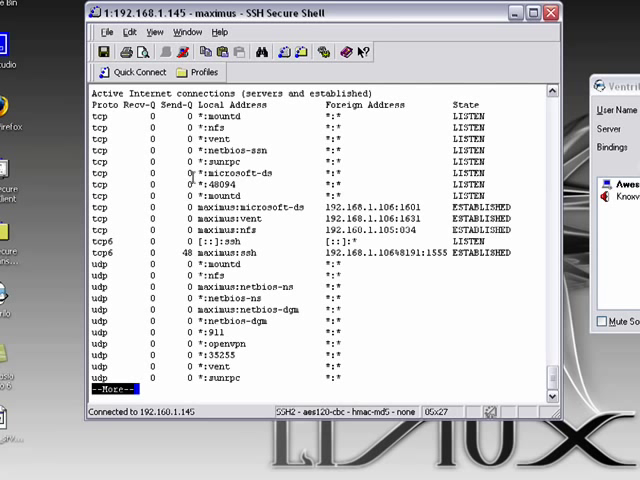